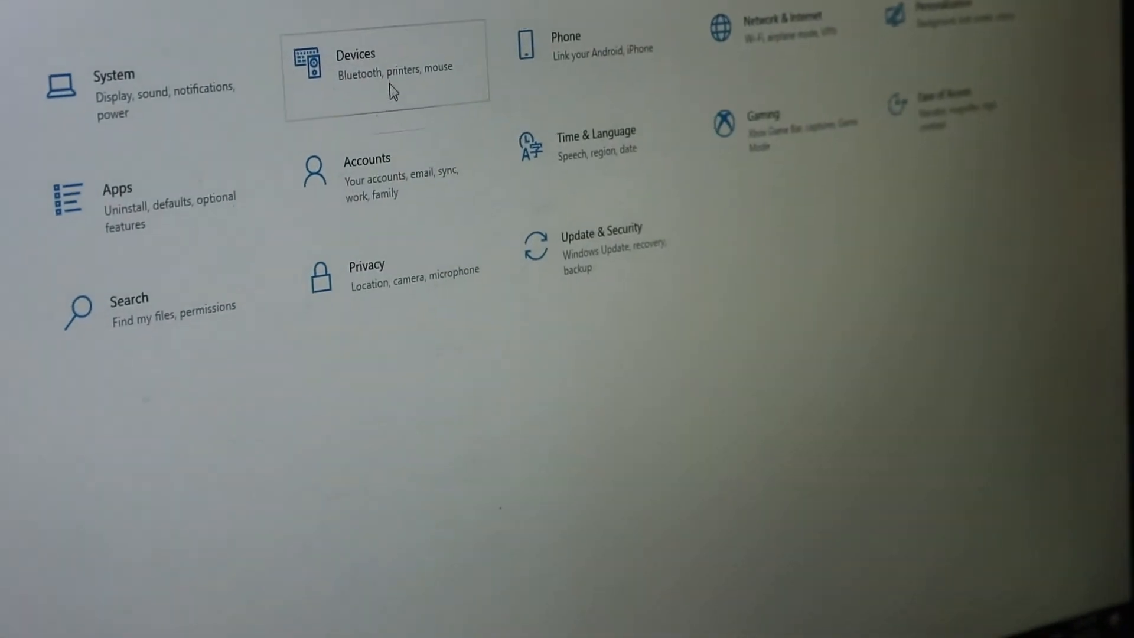
Go to Devices and show the Printers & scanners page listing the Canon MG3600.
{"action": "left_click", "coordinate": [358, 53]}
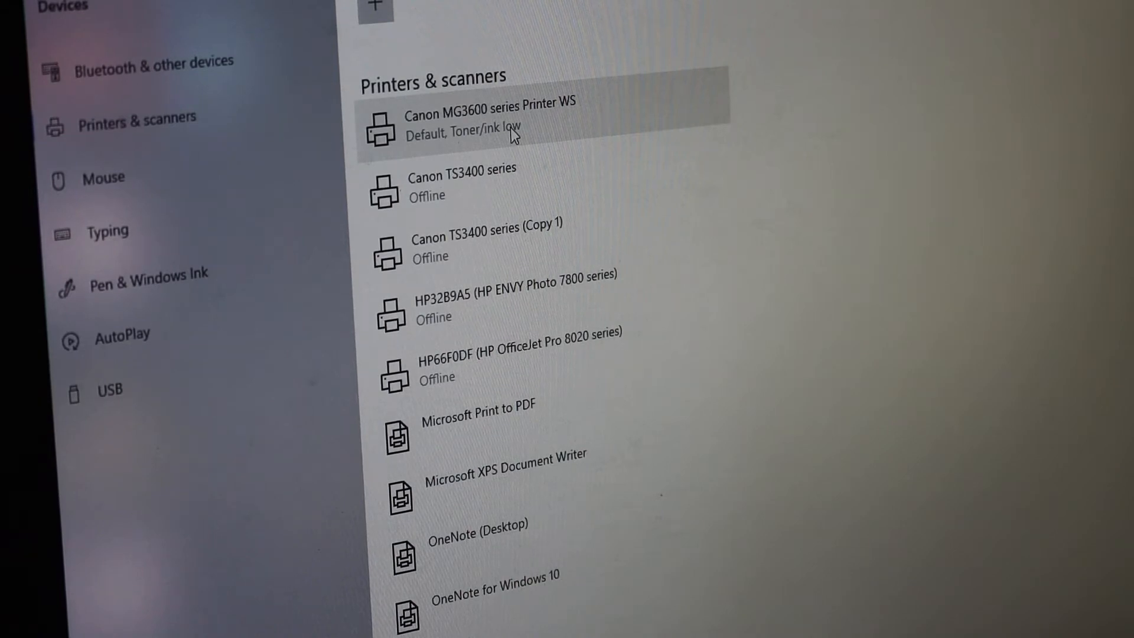
Manage the Canon MG3600 series Printer WS and scan a page to Scan_20210624.png in Scans.
{"action": "left_click", "coordinate": [489, 118]}
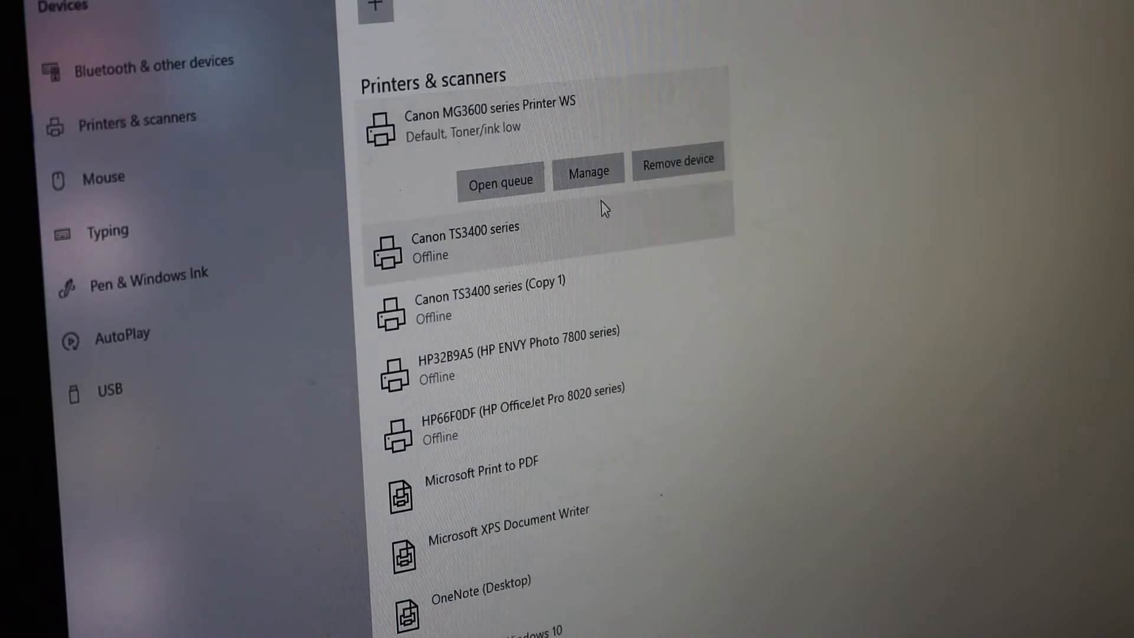
{"action": "left_click", "coordinate": [588, 171]}
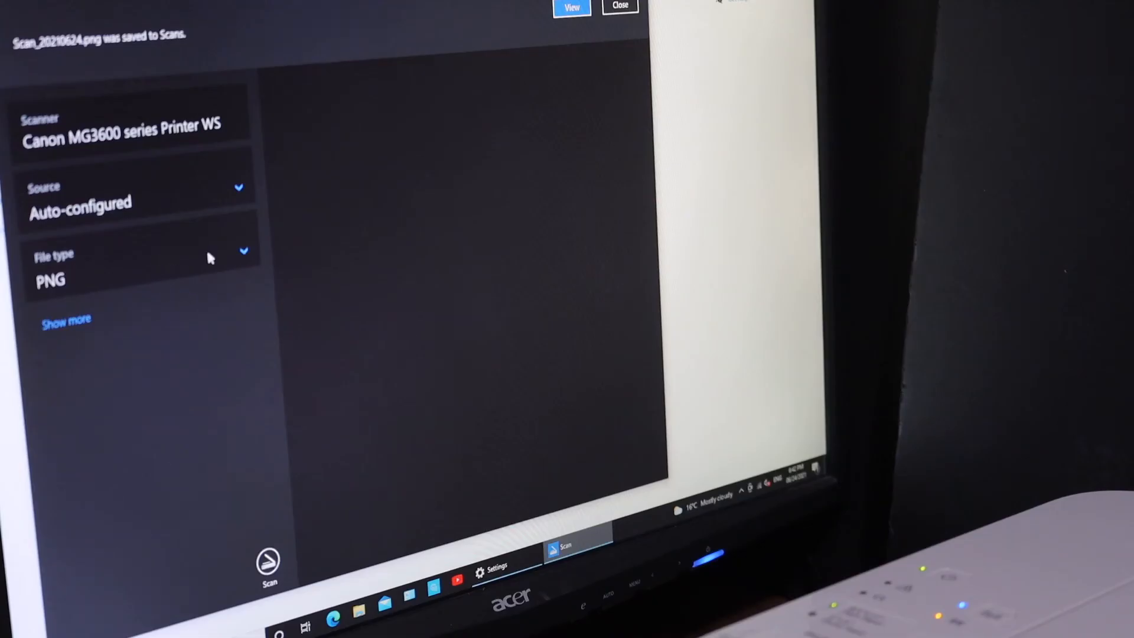
Switch the scan file type to JPEG and view the saved scan in Photos.
{"action": "left_click", "coordinate": [243, 252]}
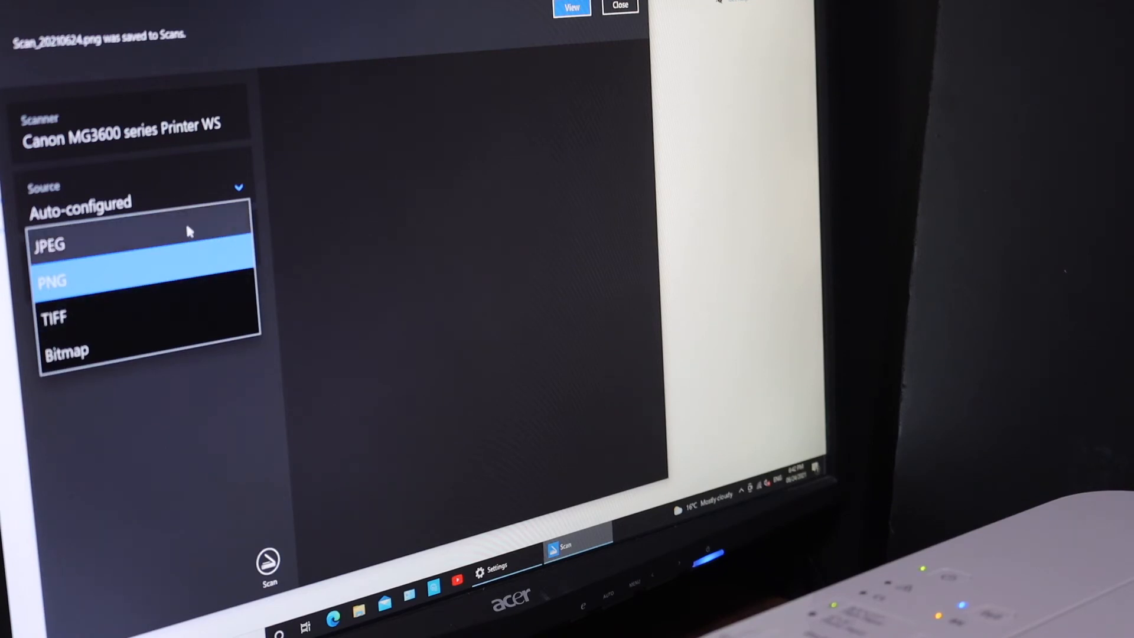
{"action": "left_click", "coordinate": [50, 245]}
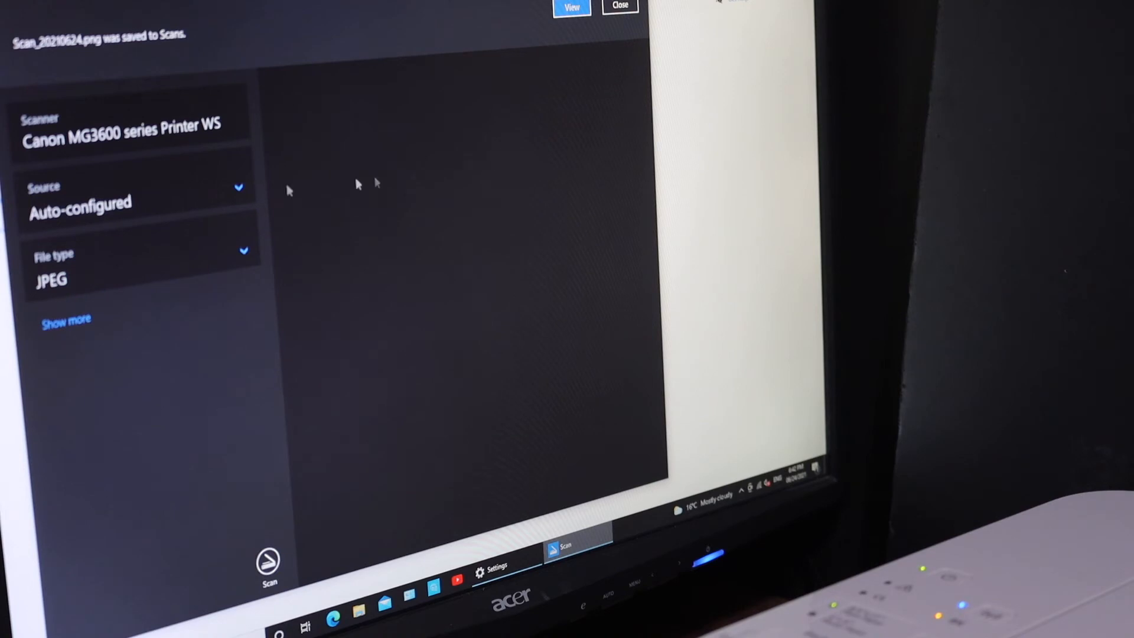
{"action": "left_click", "coordinate": [623, 7]}
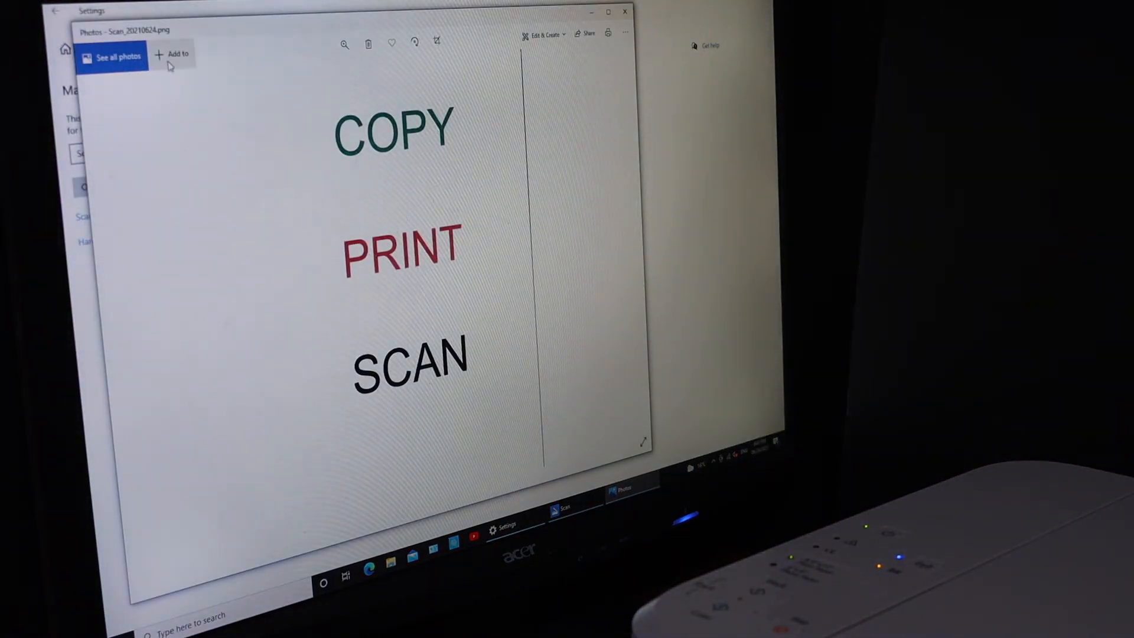
{"action": "mouse_move", "coordinate": [173, 70]}
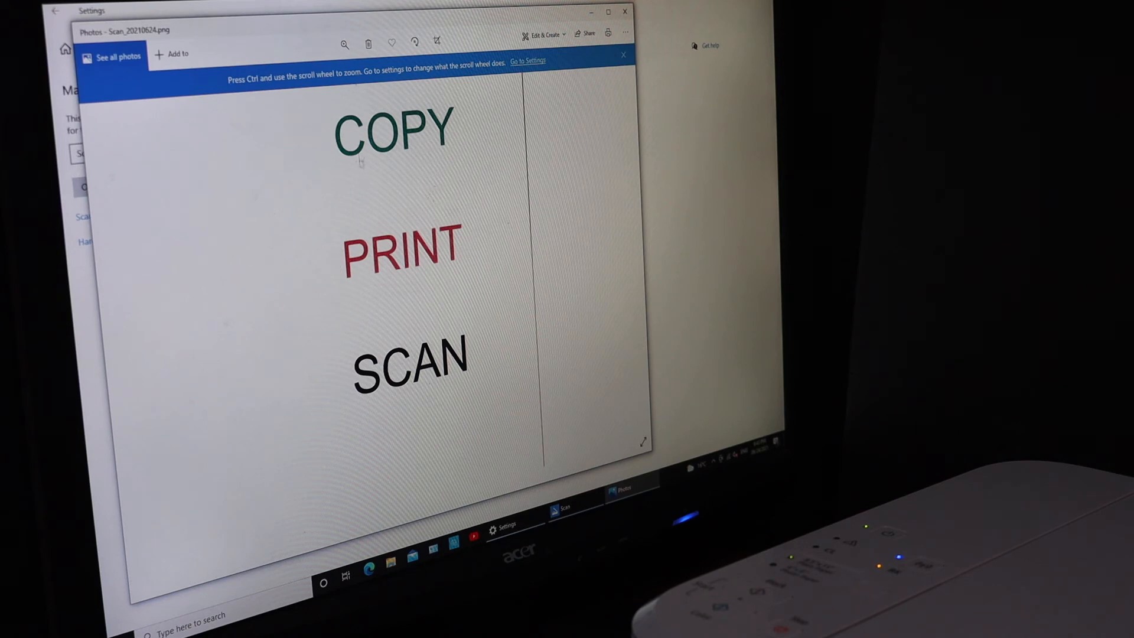
{"action": "mouse_move", "coordinate": [531, 106]}
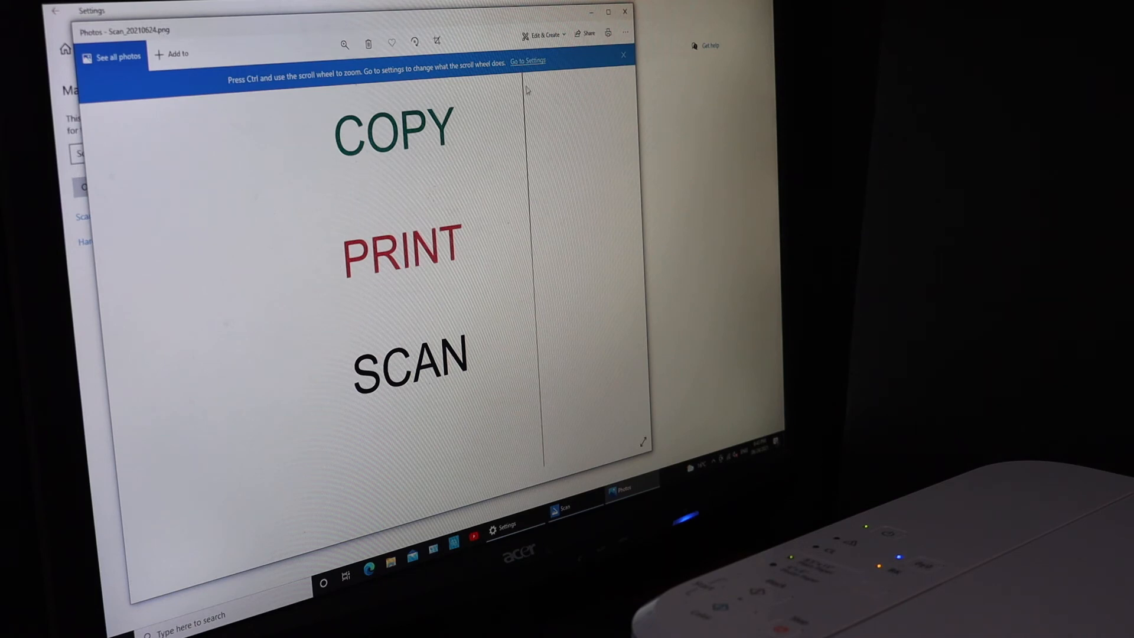
Choose Save as from the See more menu for the scanned page.
{"action": "left_click", "coordinate": [624, 33]}
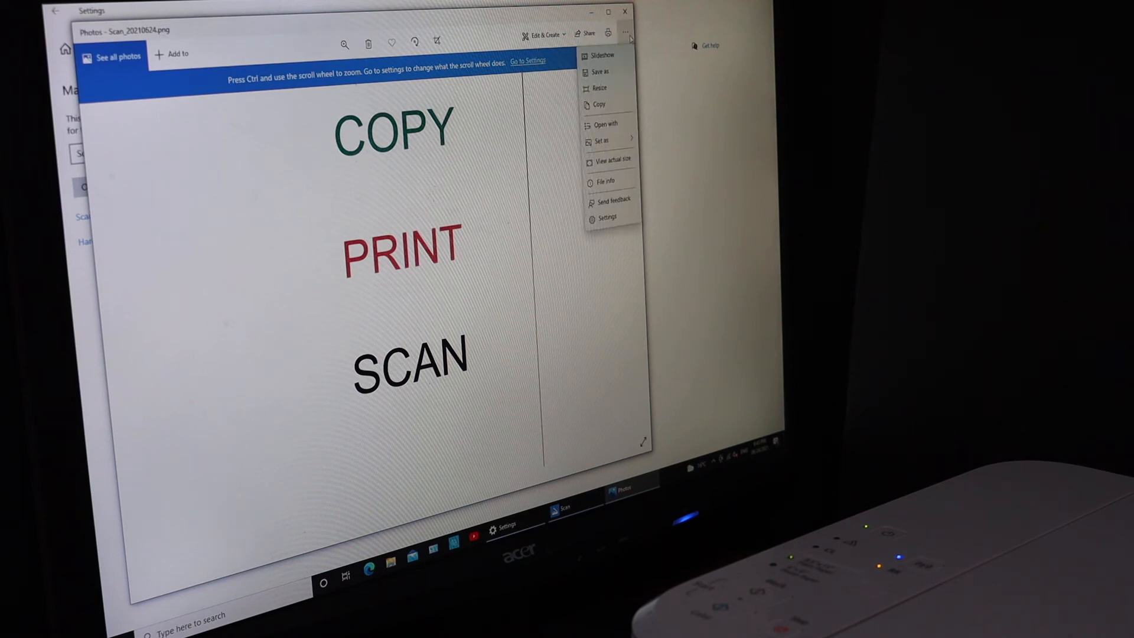
{"action": "left_click", "coordinate": [631, 33]}
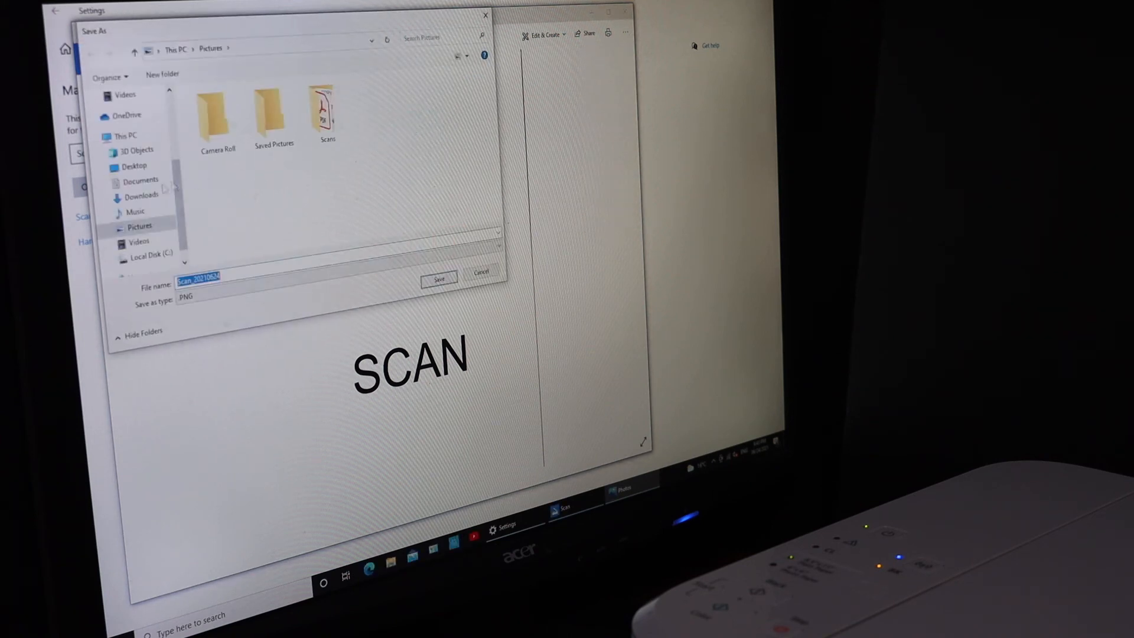
Save the scanned page as a PNG to the Desktop.
{"action": "left_click", "coordinate": [134, 165]}
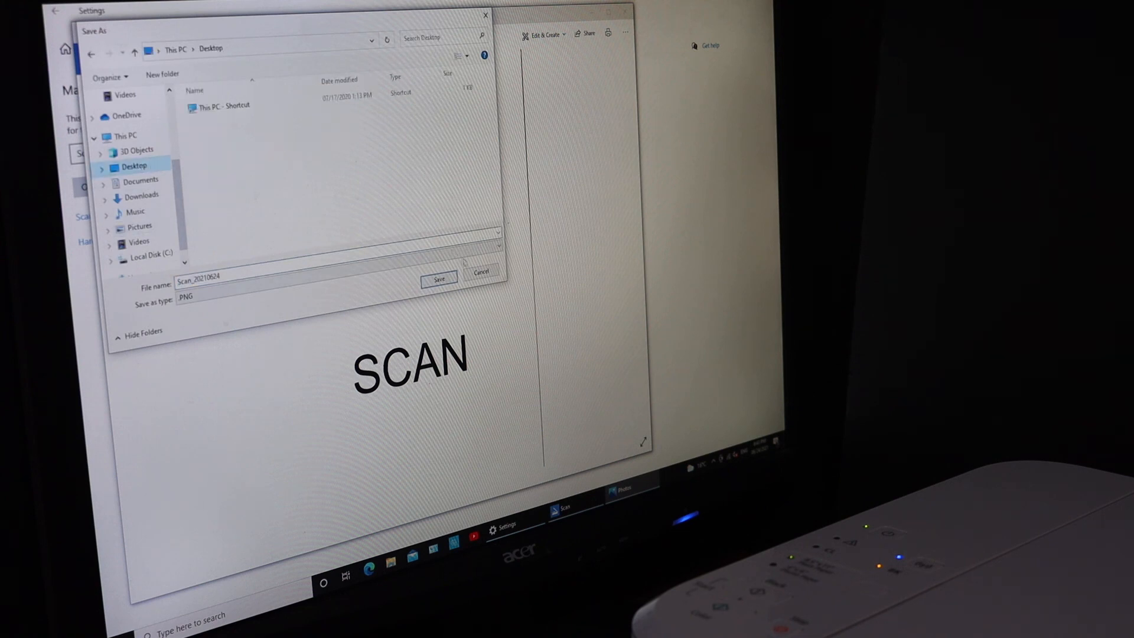
{"action": "left_click", "coordinate": [442, 277]}
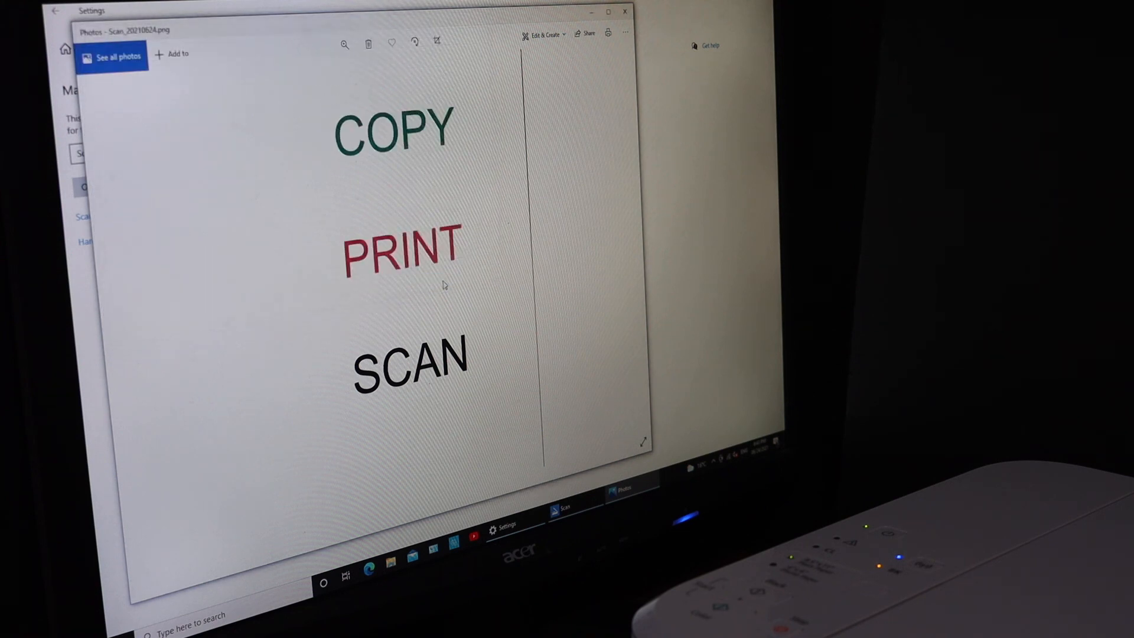